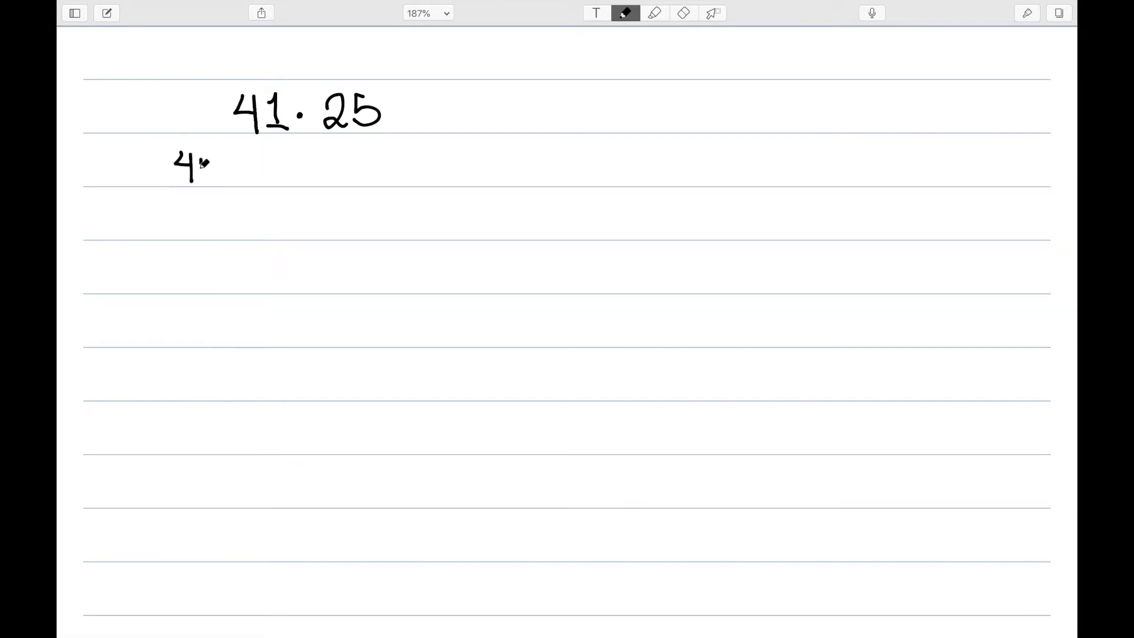
# - Write 40·25 = 1000, plus 25 more under 41·25 and finish with = 1025
pyautogui.moveTo(210, 166); pyautogui.dragTo(275, 166)
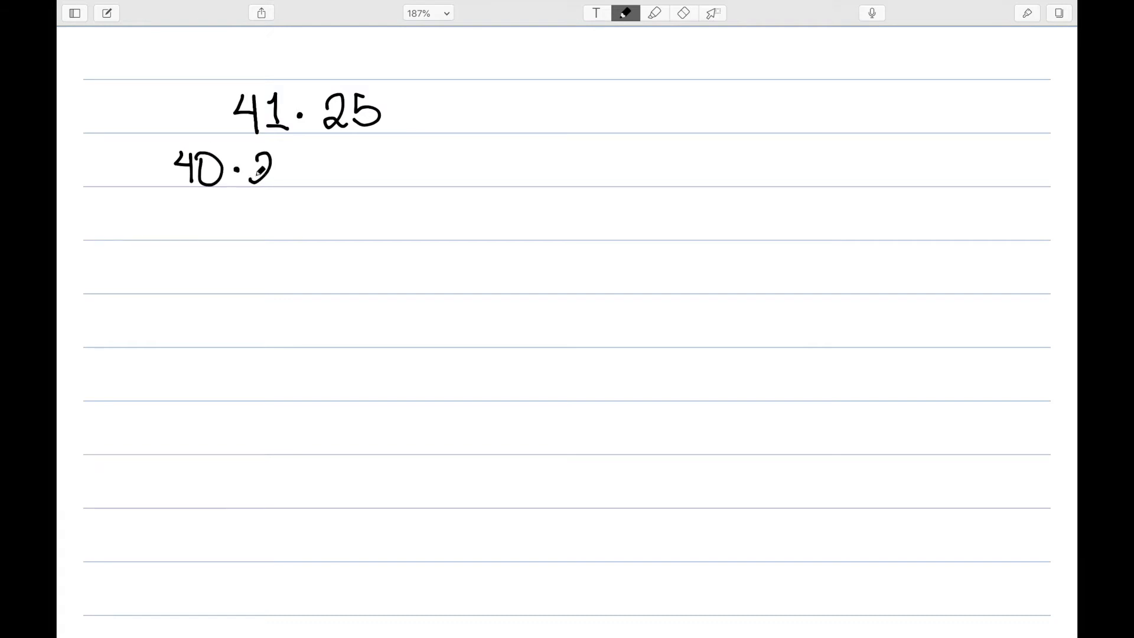
pyautogui.moveTo(260, 167); pyautogui.dragTo(354, 167)
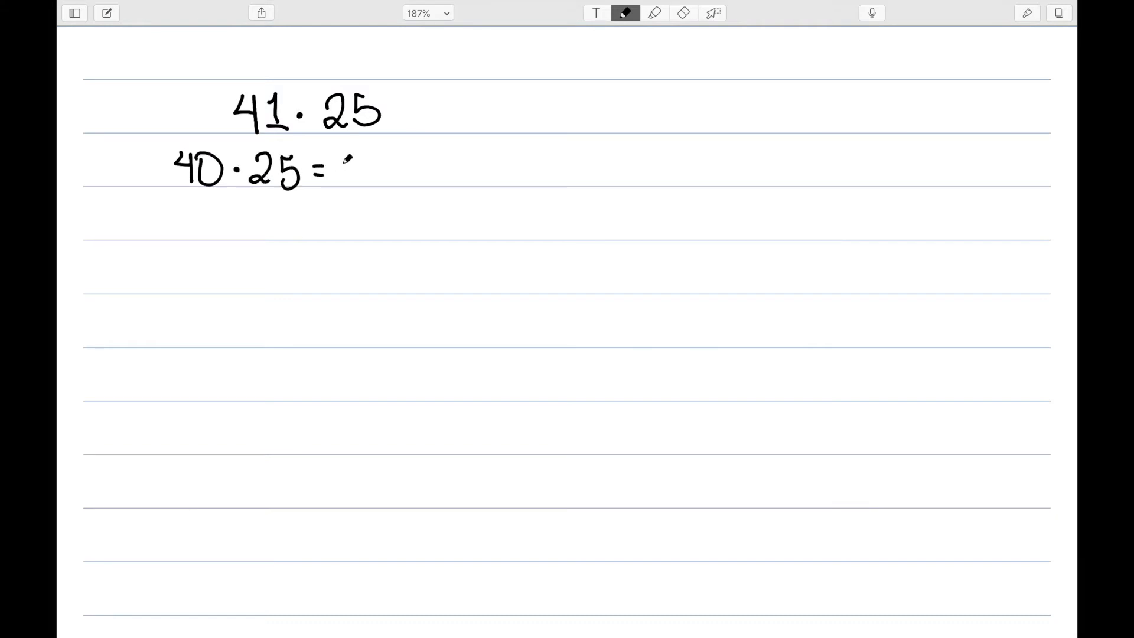
pyautogui.moveTo(348, 166); pyautogui.dragTo(419, 174)
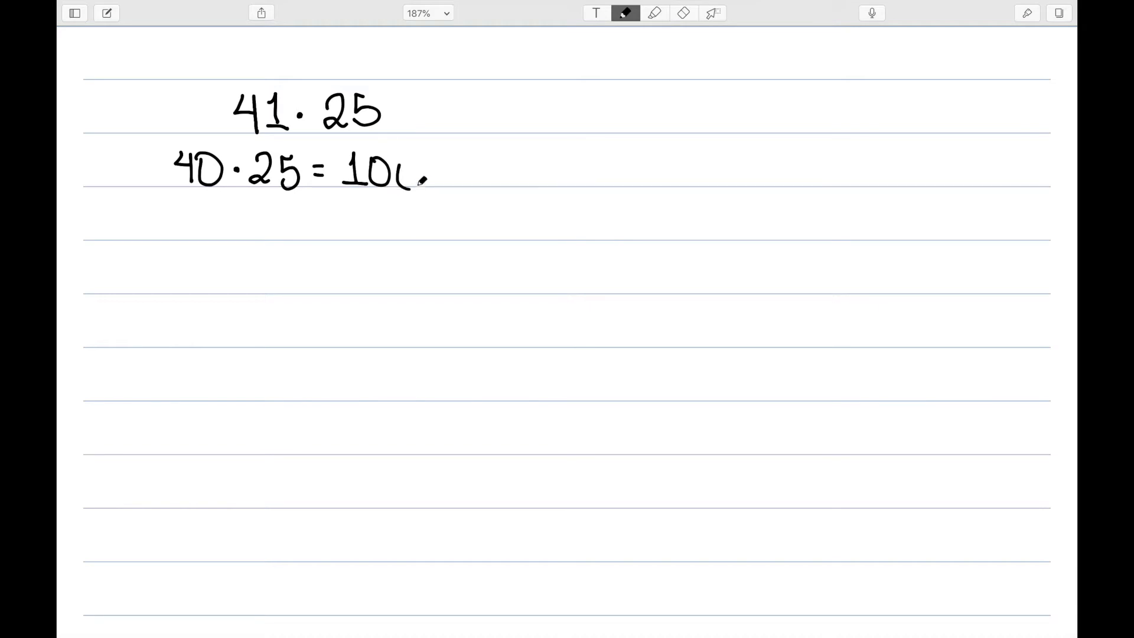
pyautogui.moveTo(419, 174); pyautogui.dragTo(491, 181)
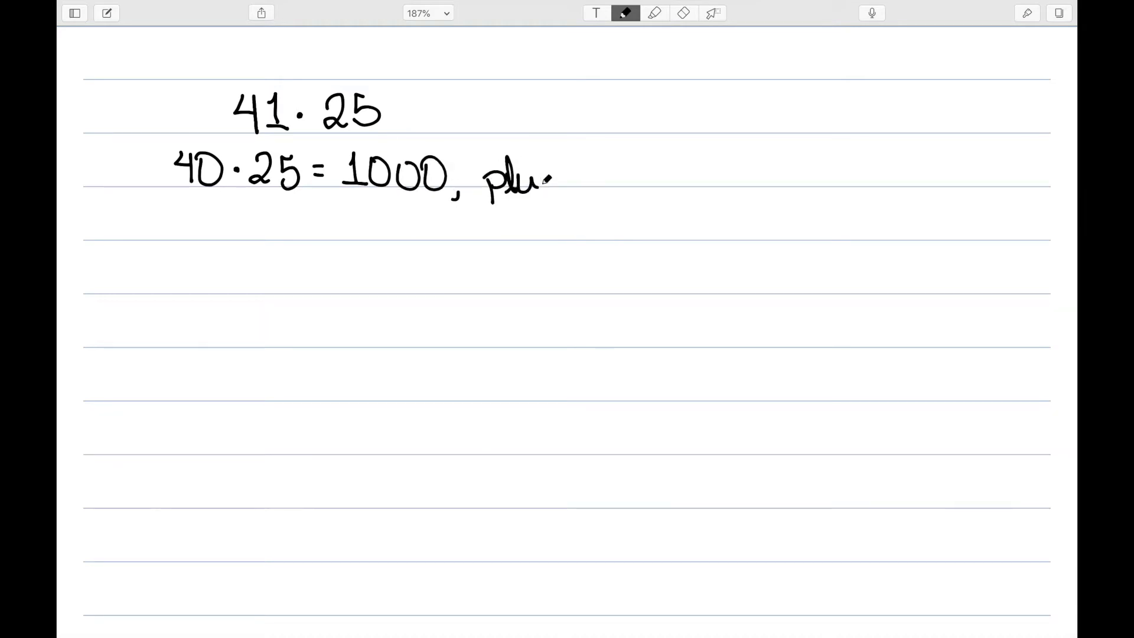
pyautogui.moveTo(549, 174); pyautogui.dragTo(647, 177)
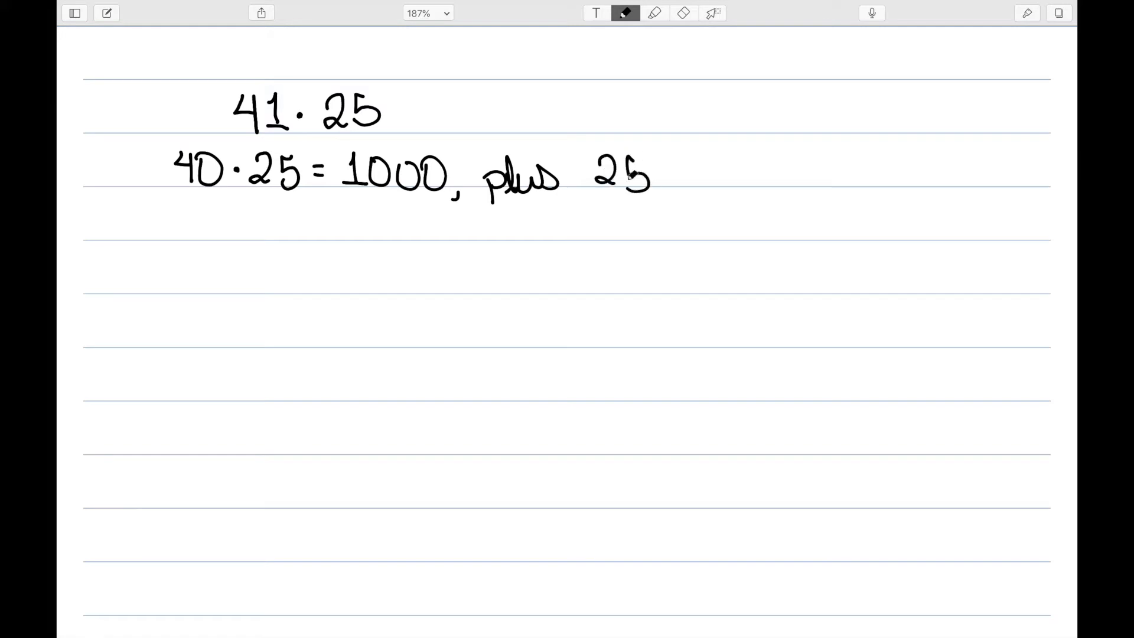
pyautogui.moveTo(680, 174); pyautogui.dragTo(770, 167)
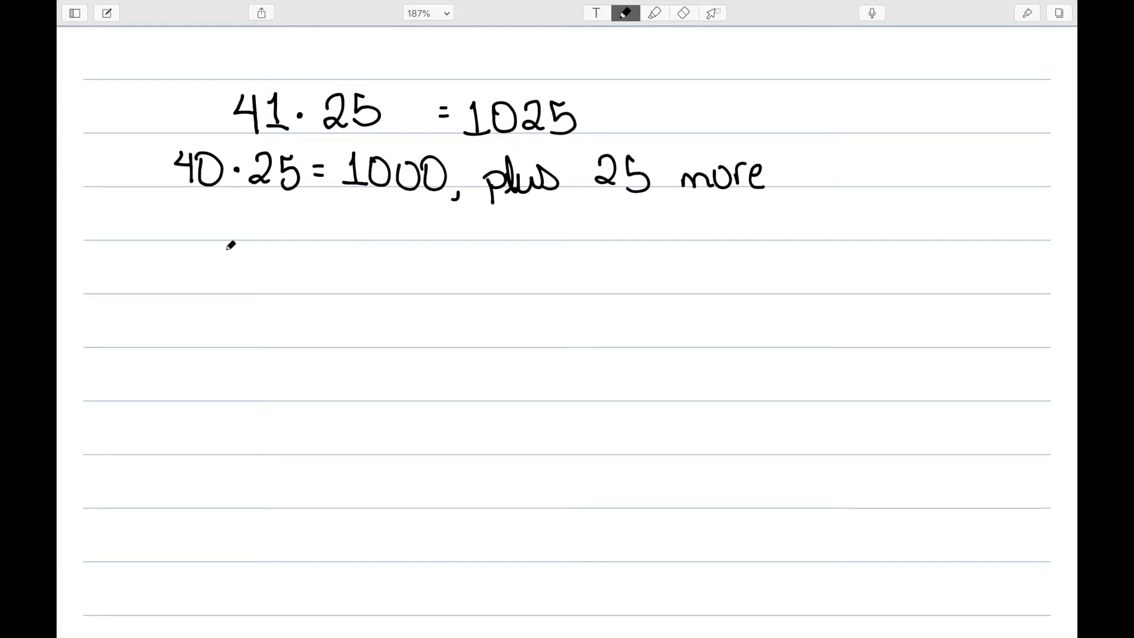
# - Write 41·25 = (40 + 1)·25 on a new line
pyautogui.moveTo(232, 260); pyautogui.dragTo(282, 285)
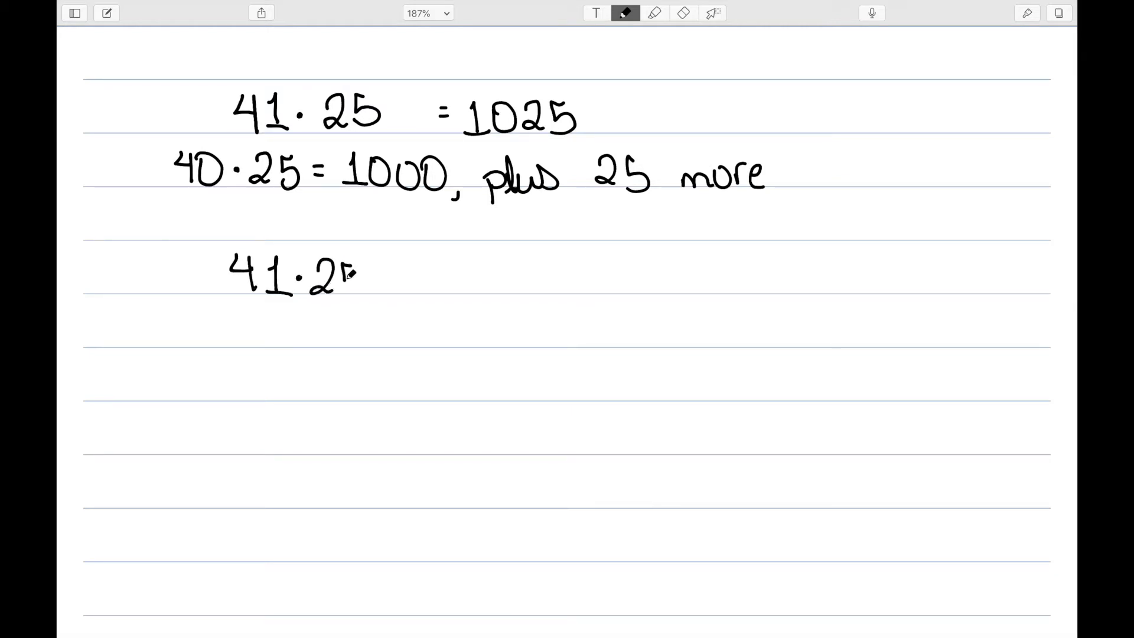
pyautogui.moveTo(347, 279); pyautogui.dragTo(419, 279)
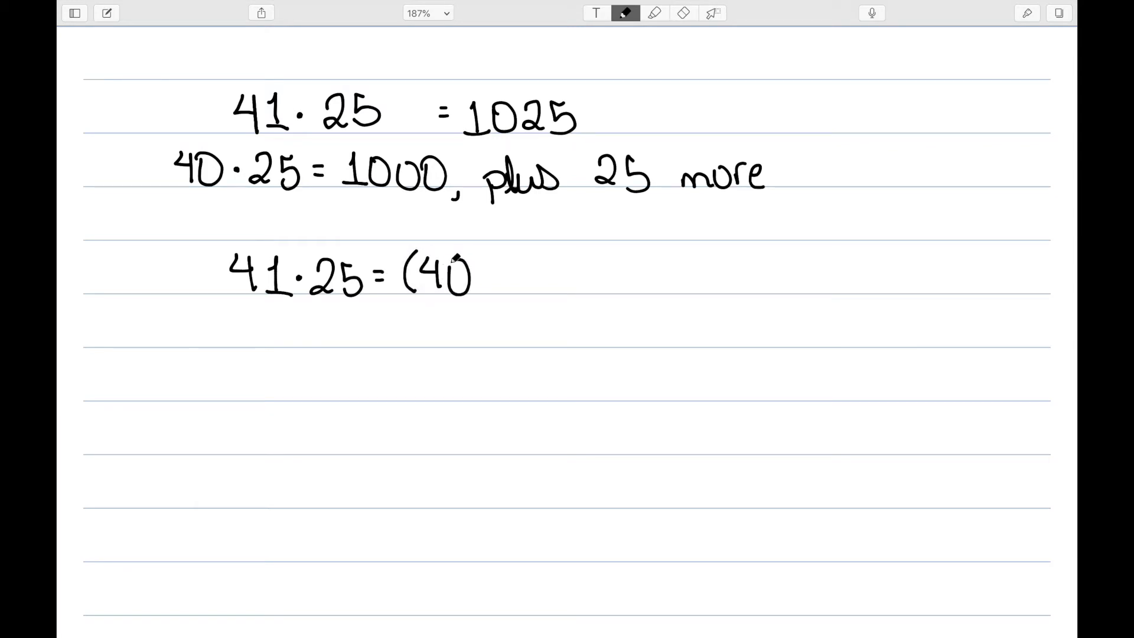
pyautogui.moveTo(484, 275); pyautogui.dragTo(528, 279)
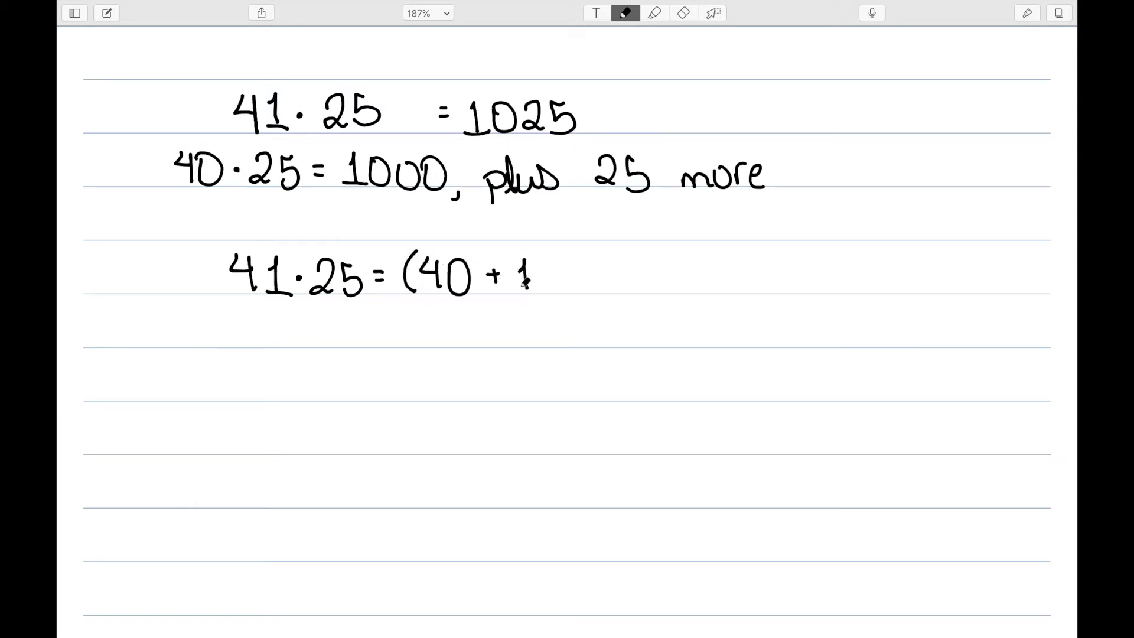
pyautogui.moveTo(528, 279); pyautogui.dragTo(596, 279)
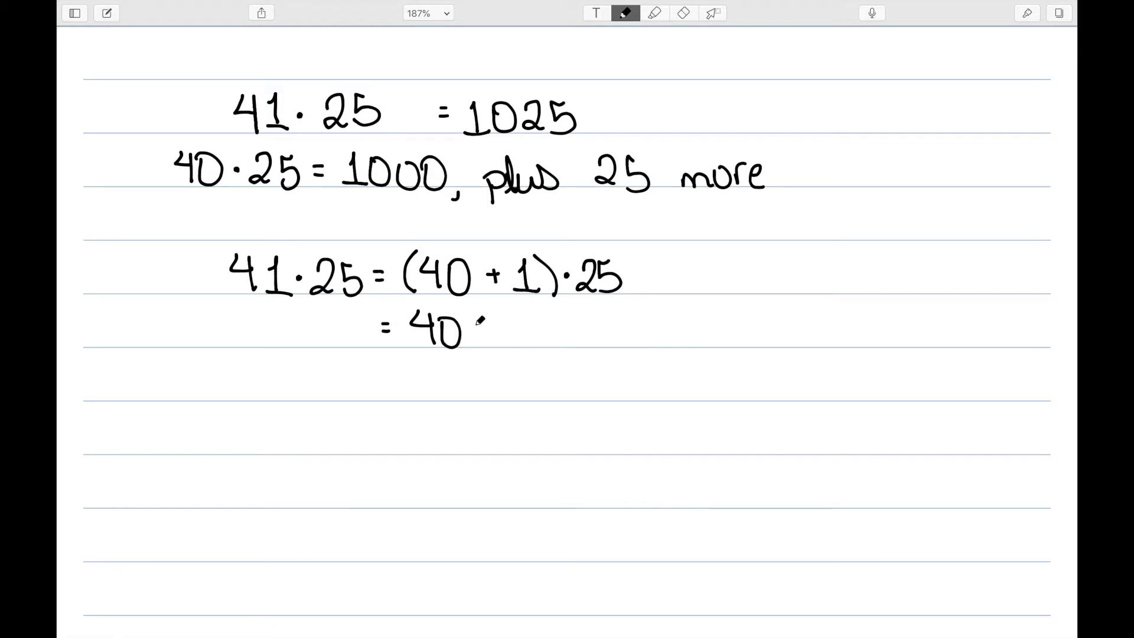
# - Expand to = 40·25 + 1·25 and continue with = 1000 + on the next line
pyautogui.moveTo(477, 333); pyautogui.dragTo(517, 326)
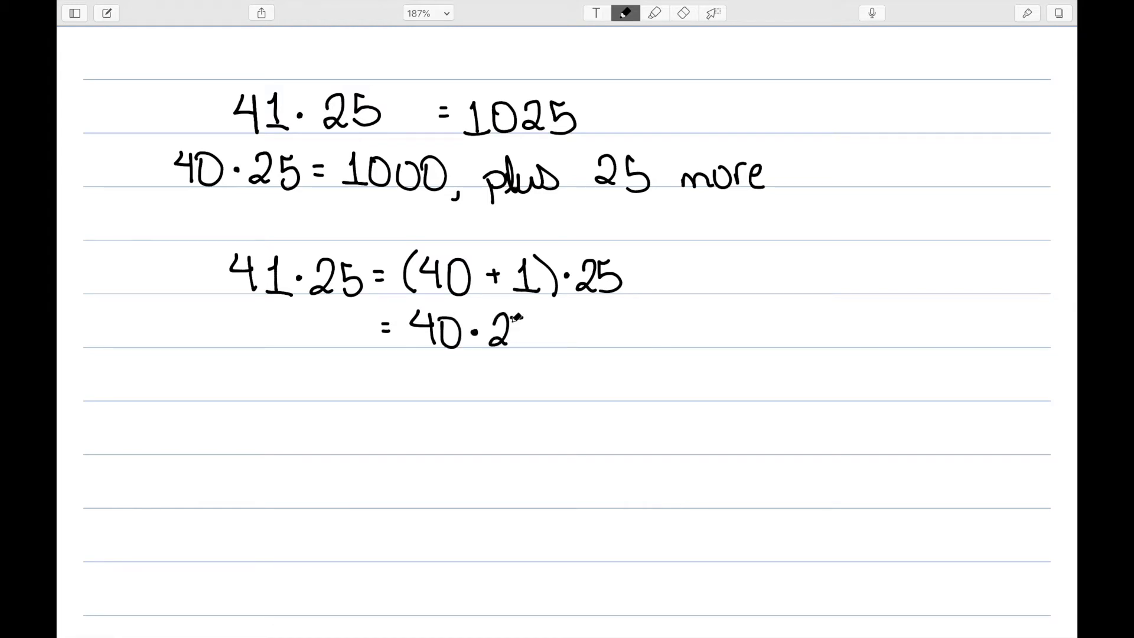
pyautogui.moveTo(521, 329); pyautogui.dragTo(586, 326)
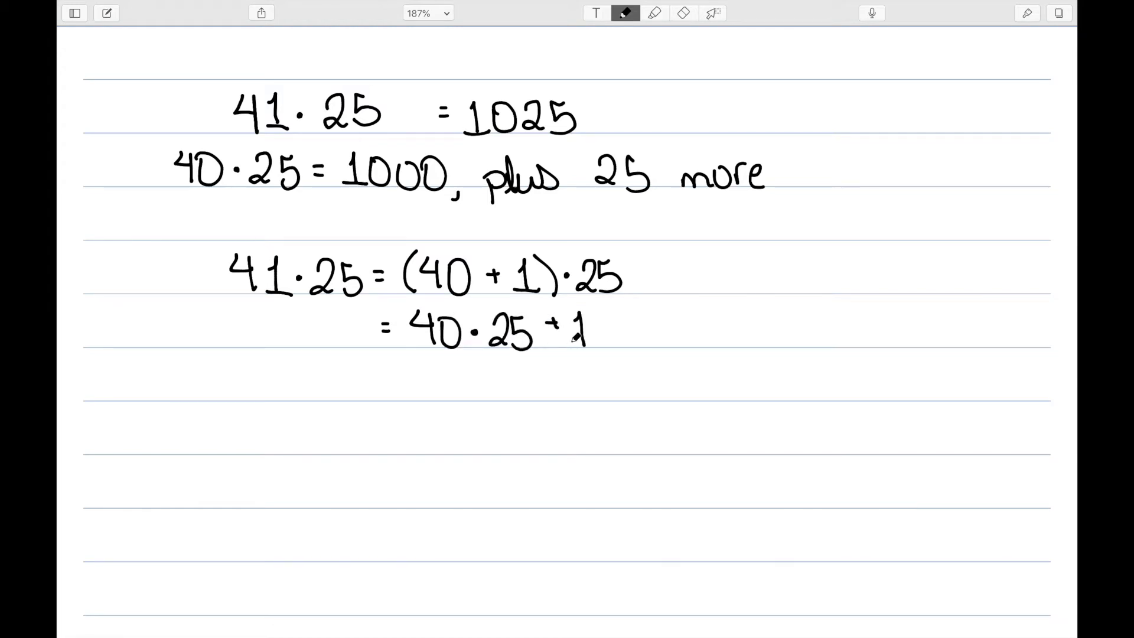
pyautogui.moveTo(571, 329); pyautogui.dragTo(651, 333)
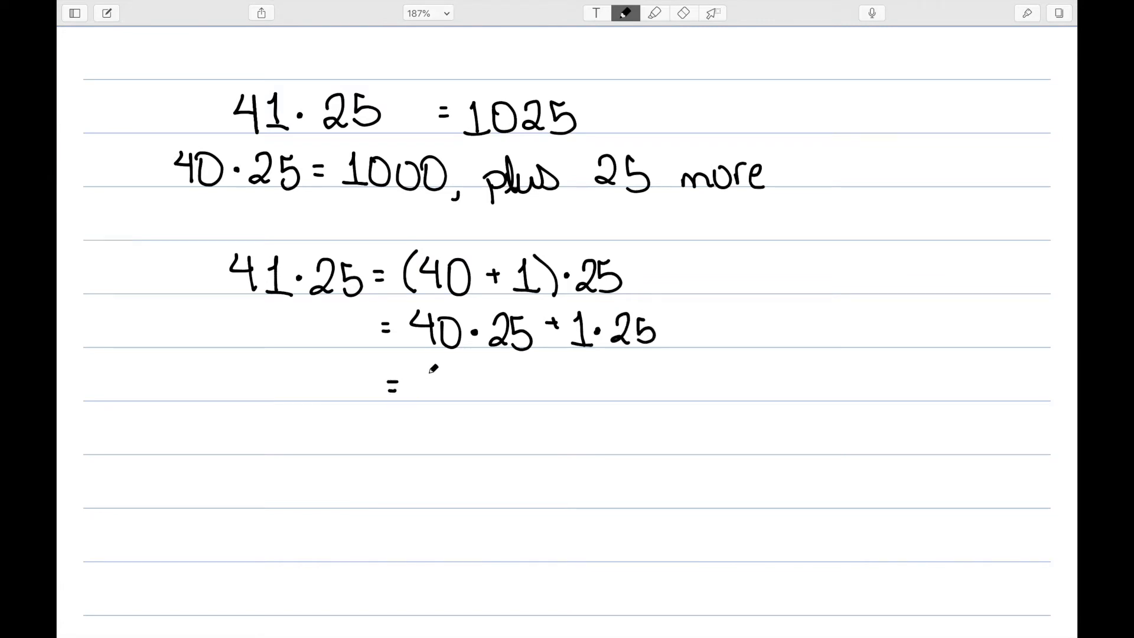
pyautogui.moveTo(412, 382); pyautogui.dragTo(470, 383)
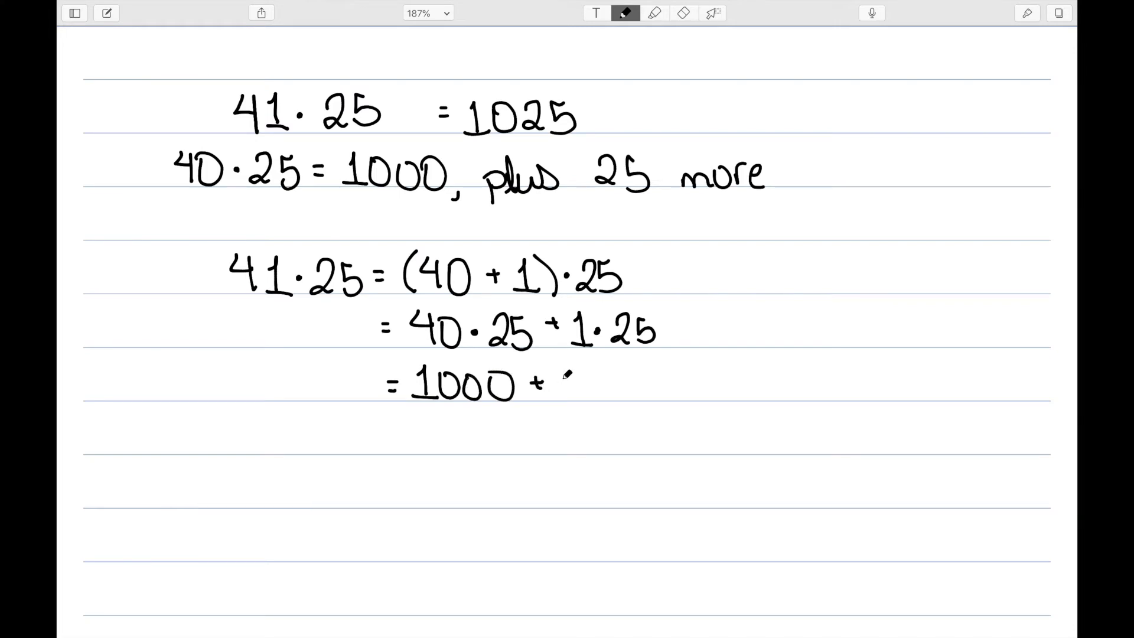
pyautogui.moveTo(556, 383); pyautogui.dragTo(611, 394)
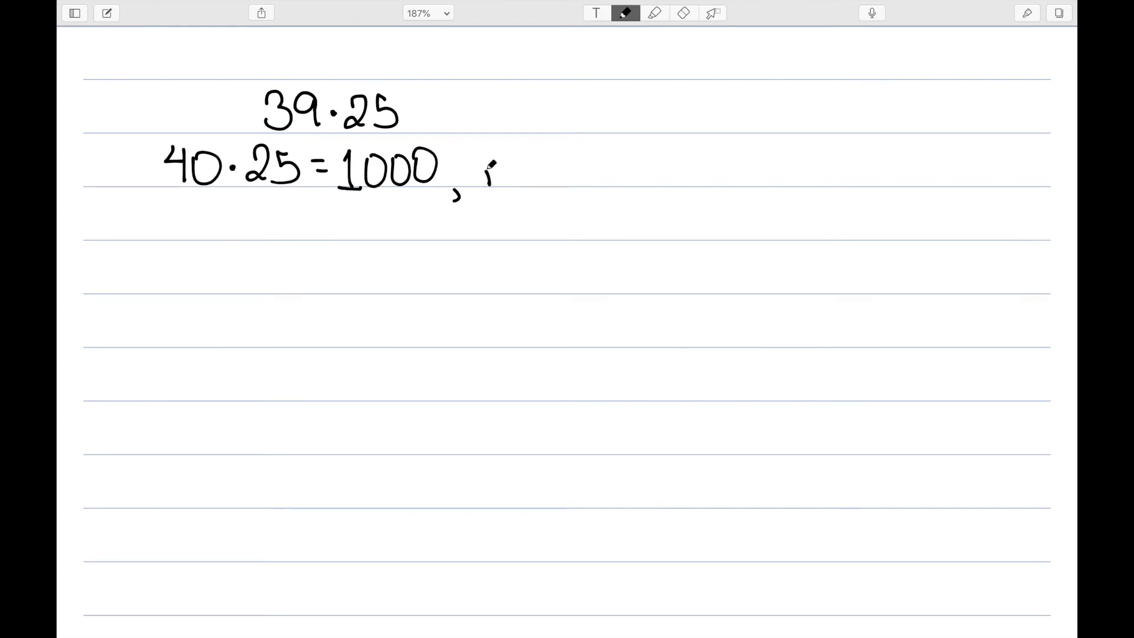
# - Write remove 25 to get after 40·25 = 1000 and add the result 975
pyautogui.moveTo(484, 174); pyautogui.dragTo(590, 177)
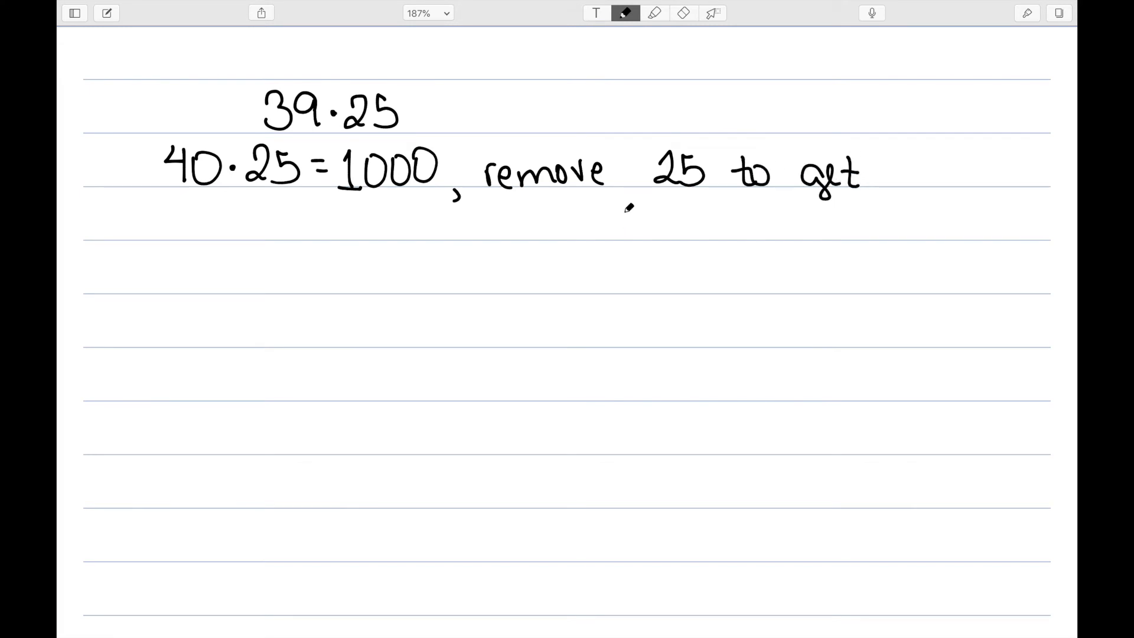
pyautogui.moveTo(611, 205); pyautogui.dragTo(665, 202)
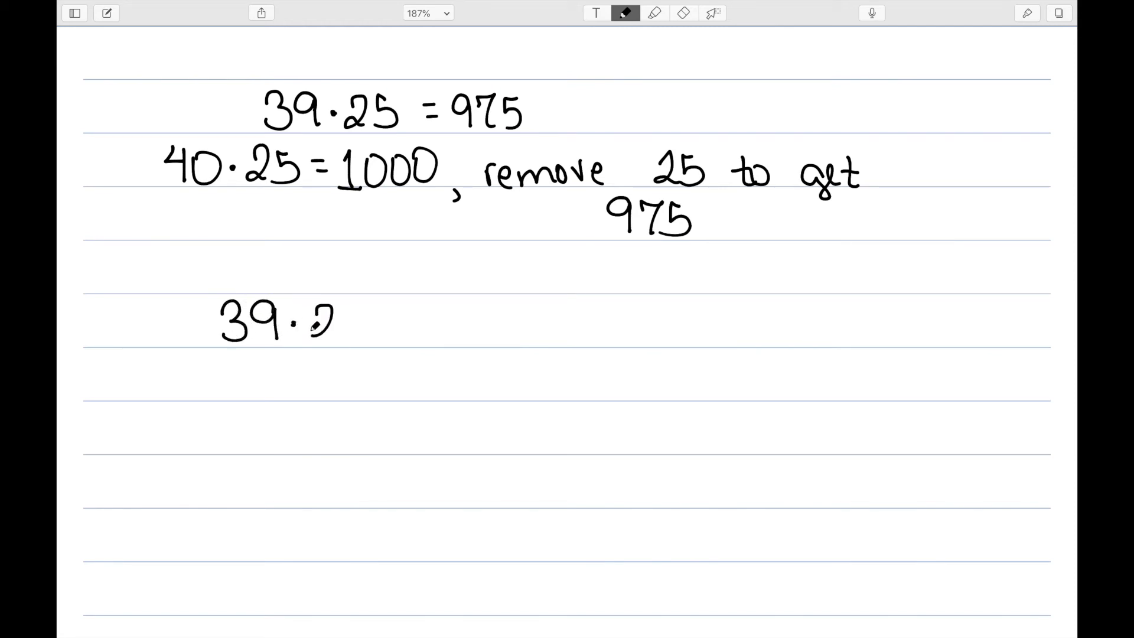
# - Write 39·25 = (40−1)·25 and expand it as 40·25 − 1·25
pyautogui.moveTo(318, 326); pyautogui.dragTo(405, 326)
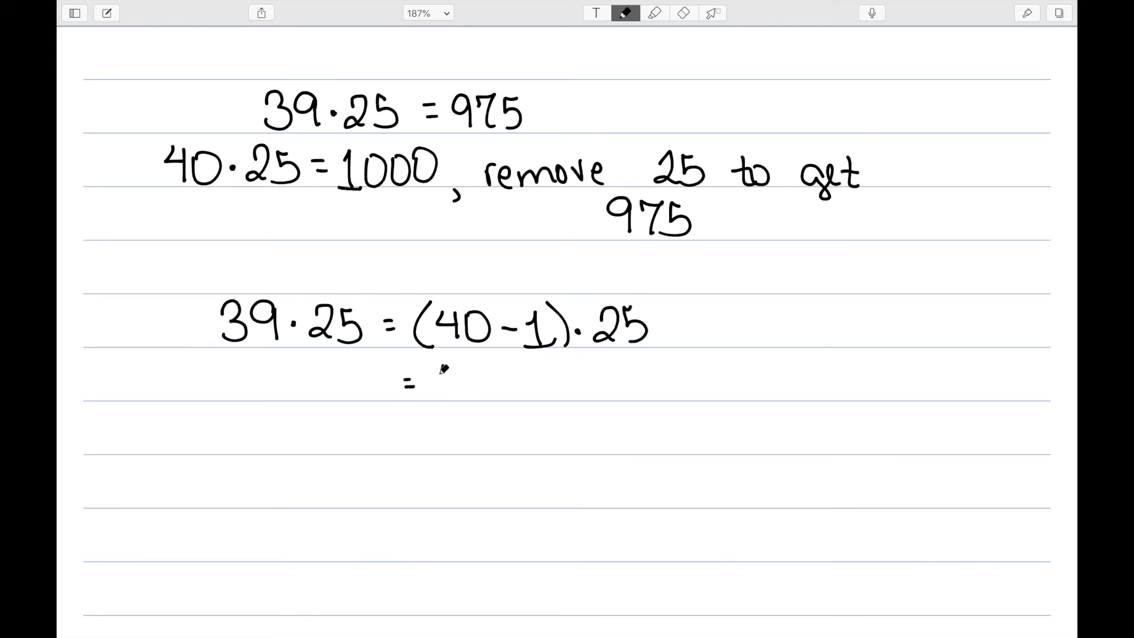
pyautogui.write('40·25')
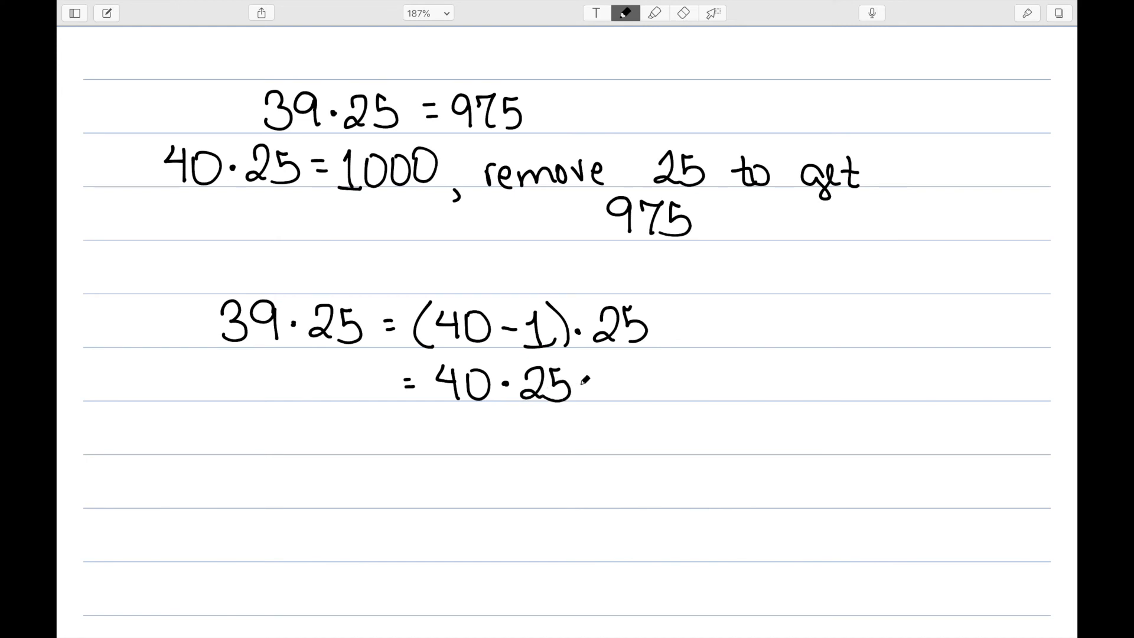
pyautogui.moveTo(579, 383); pyautogui.dragTo(651, 383)
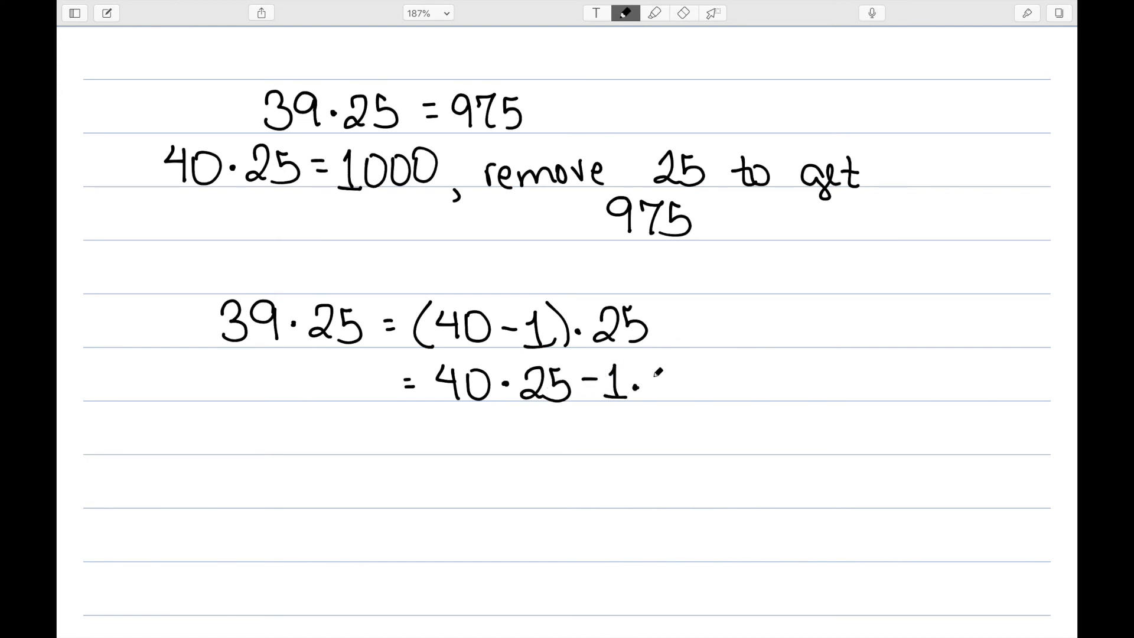
pyautogui.moveTo(637, 383); pyautogui.dragTo(702, 382)
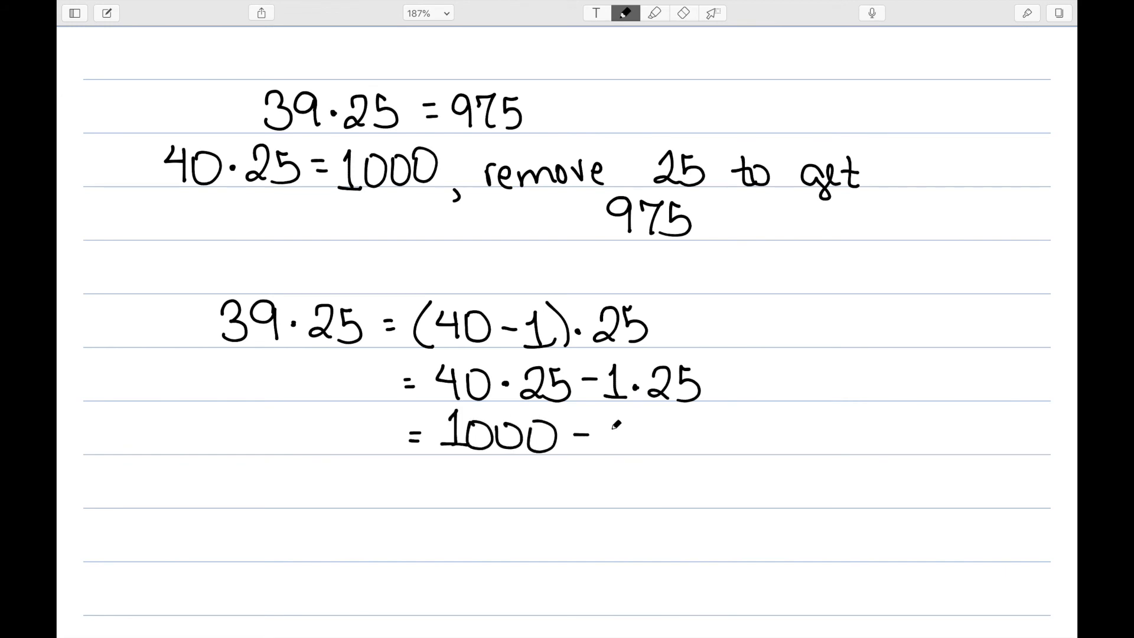
# - Continue with = 1000 − 25 and write the final result 975
pyautogui.write('25')
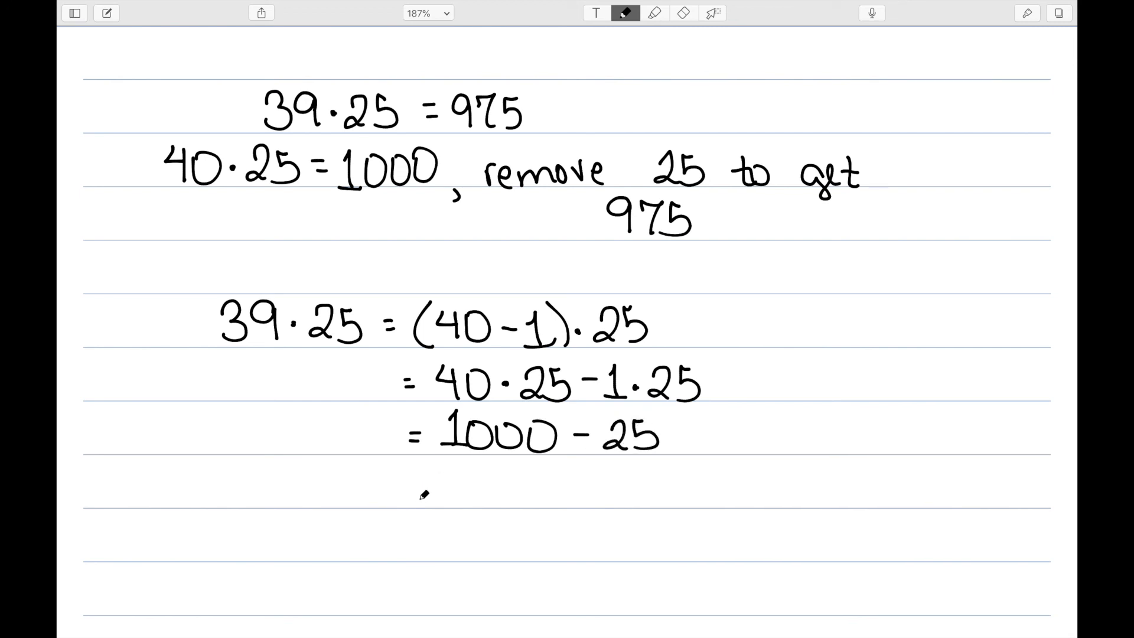
pyautogui.moveTo(420, 484); pyautogui.dragTo(521, 485)
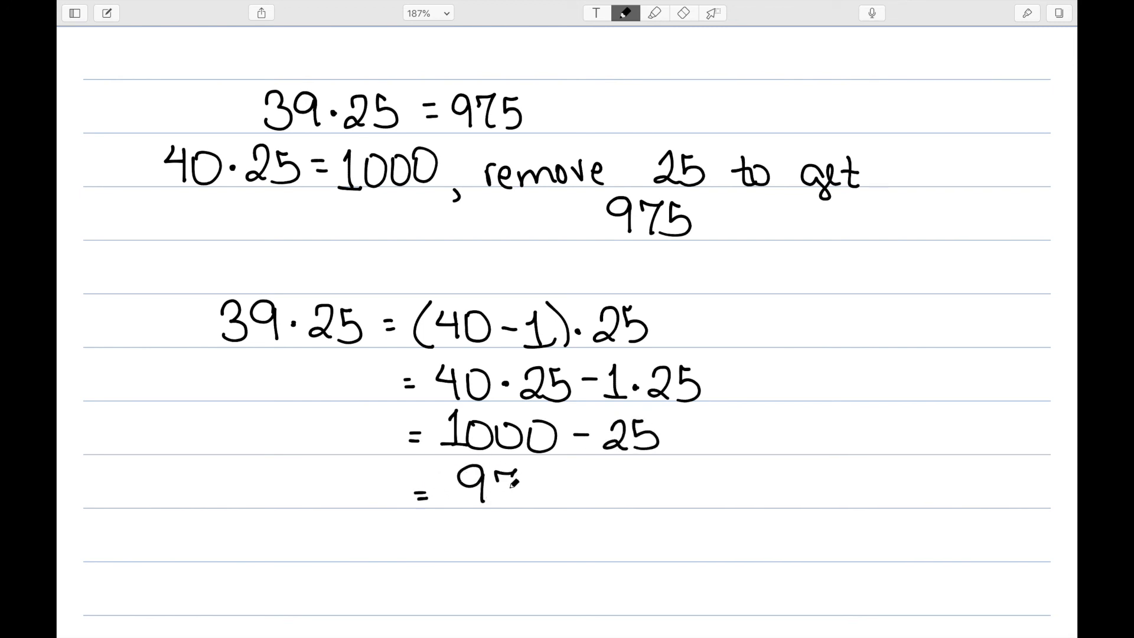